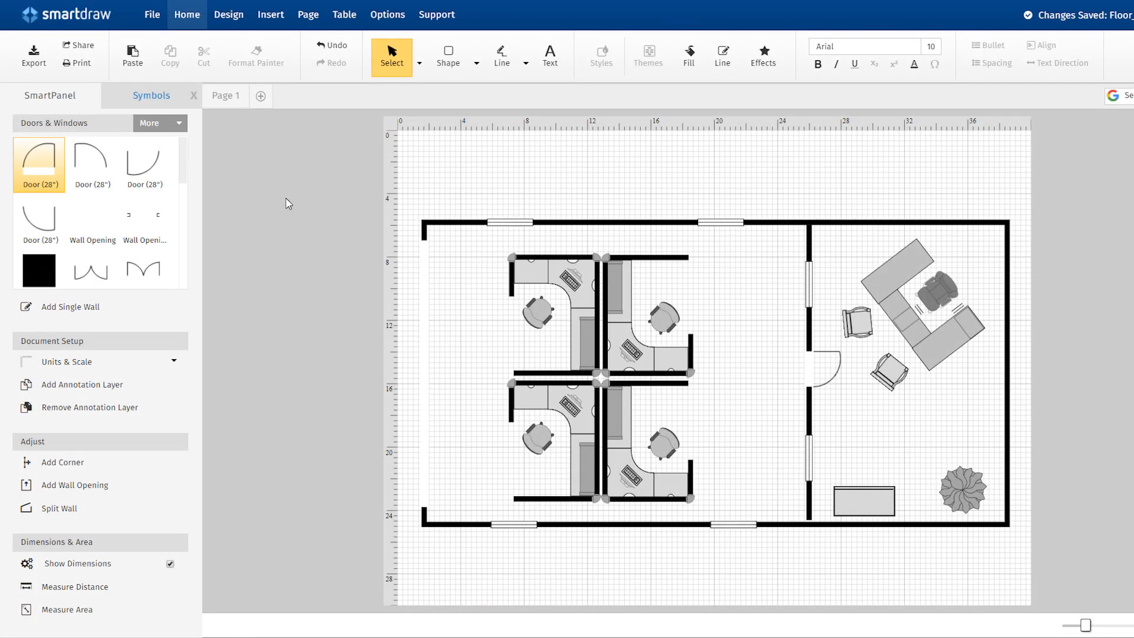
mouse_move(80, 63)
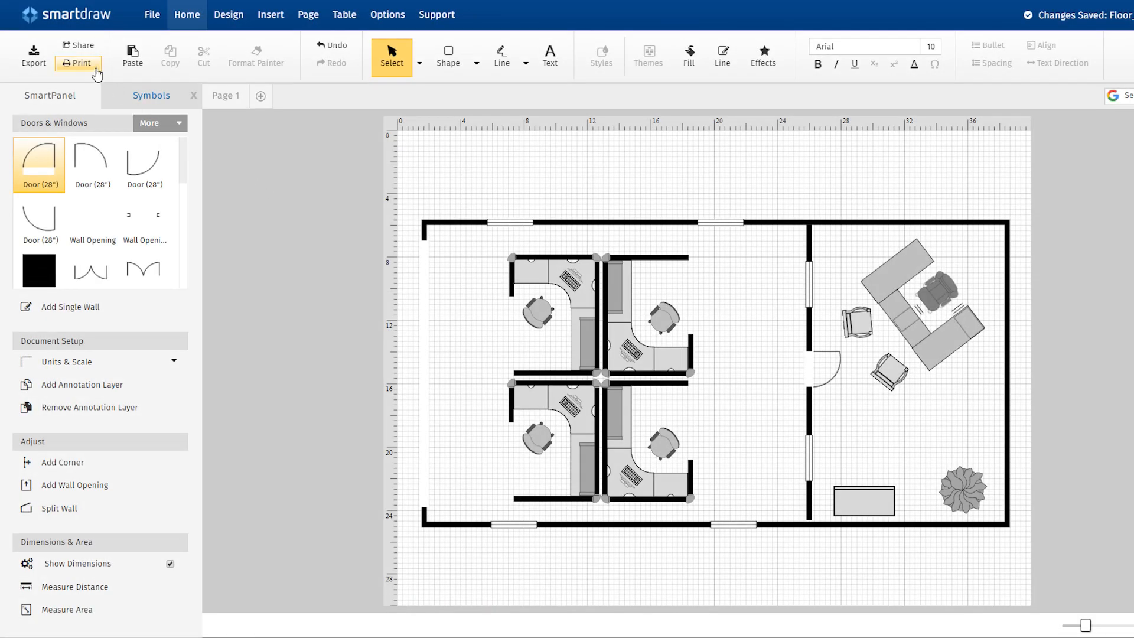
Preview the office floor plan printout with Print Grid re-enabled, and list the paper sizes.
left_click(80, 62)
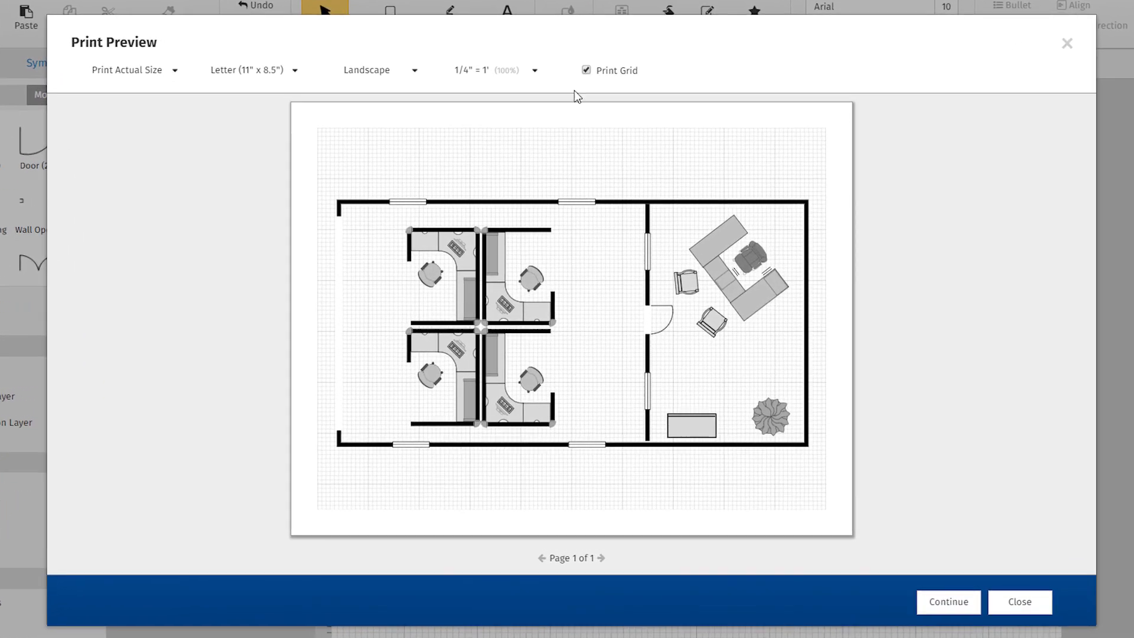
left_click(586, 70)
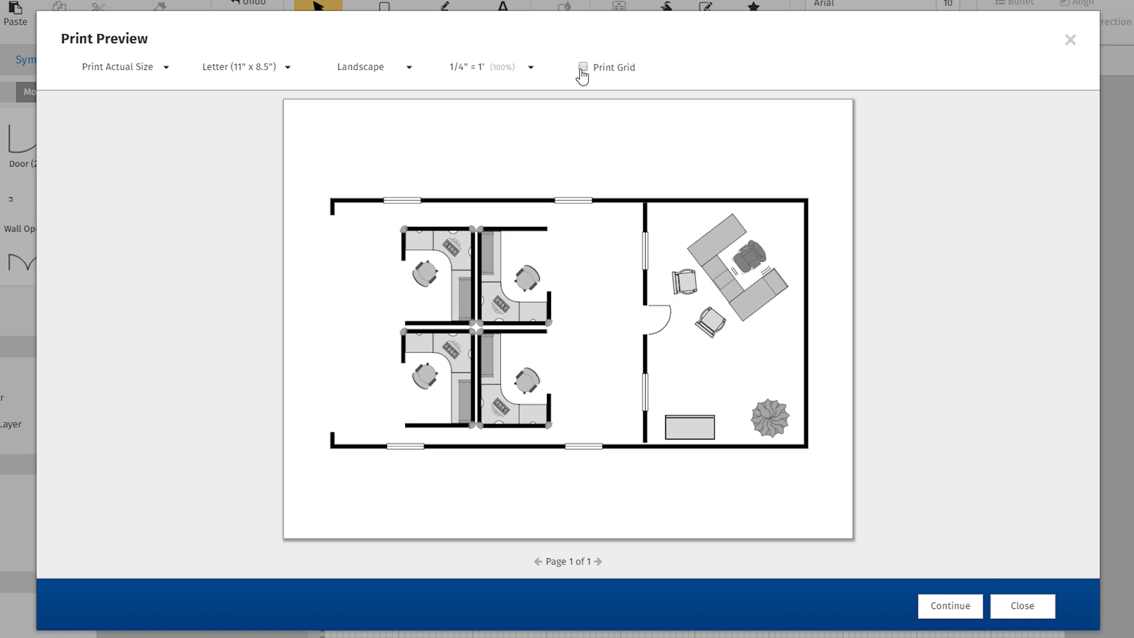
left_click(584, 67)
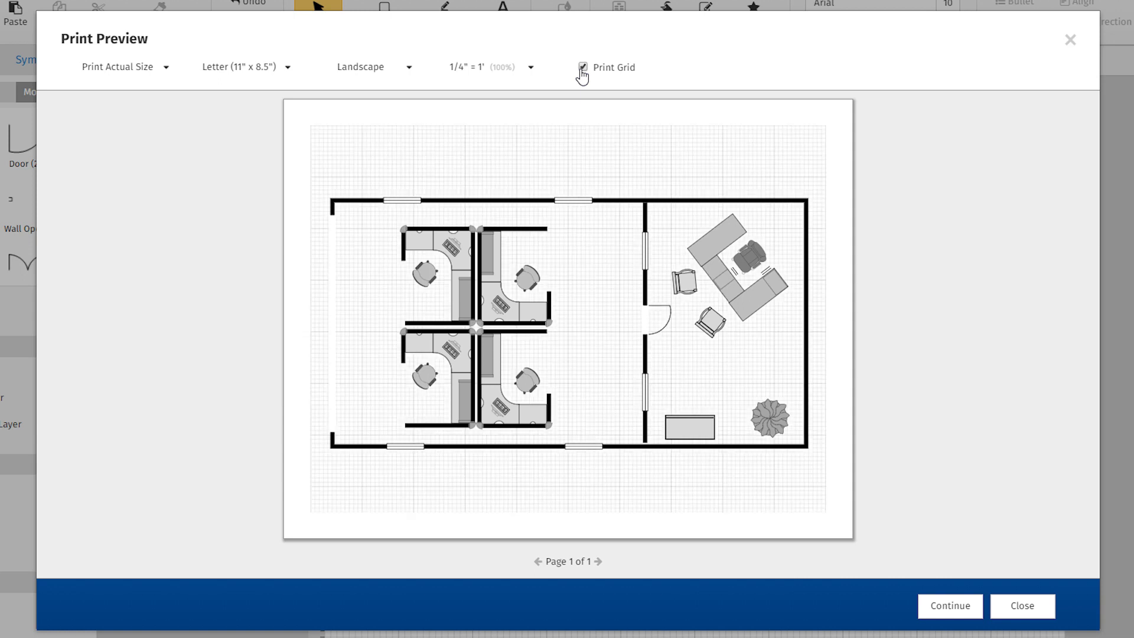
left_click(583, 67)
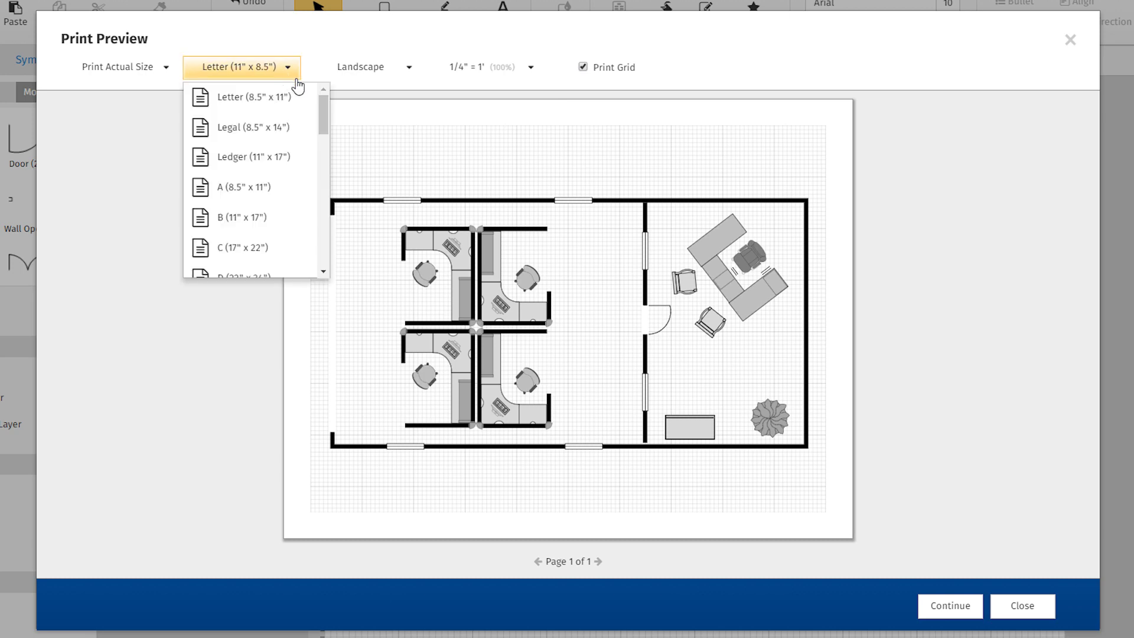
scroll("down", 3)
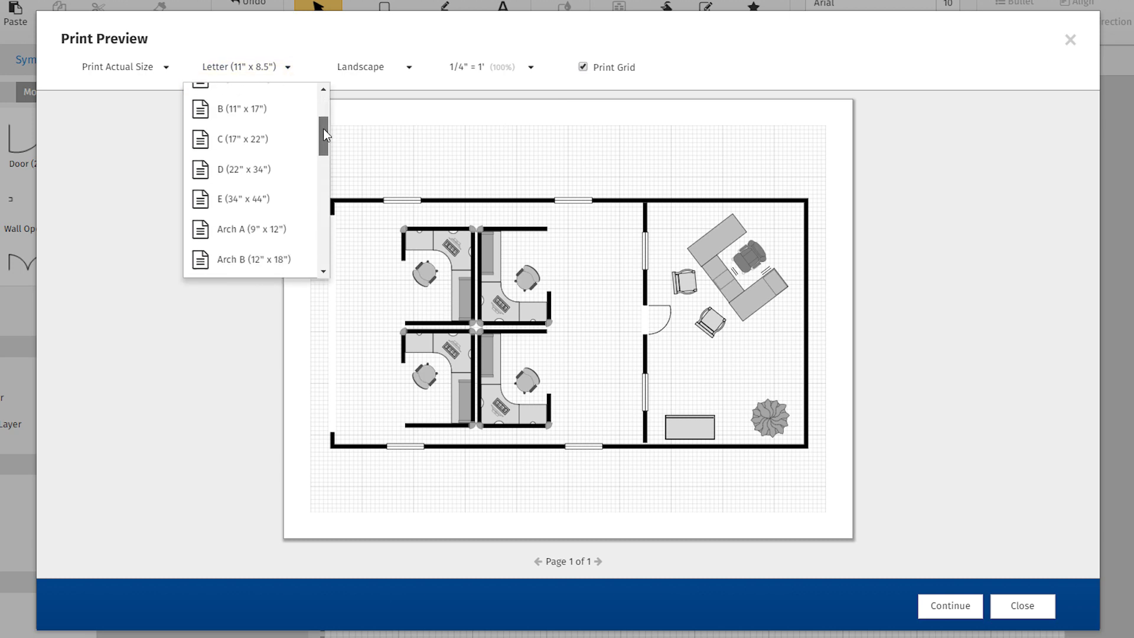
scroll("down", 3)
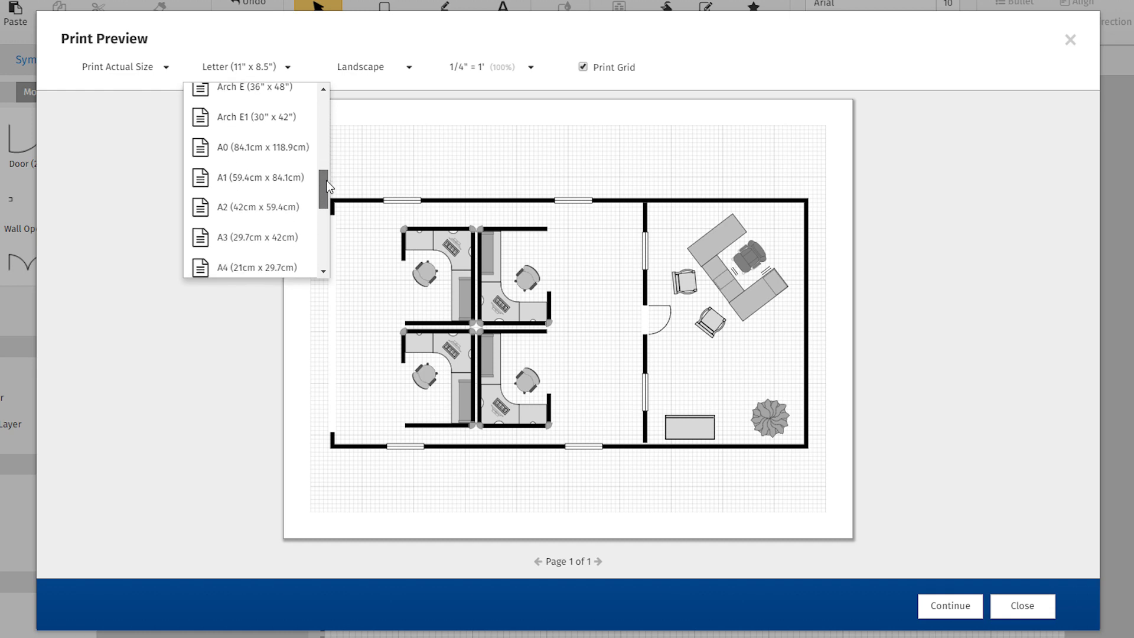
scroll("down", 3)
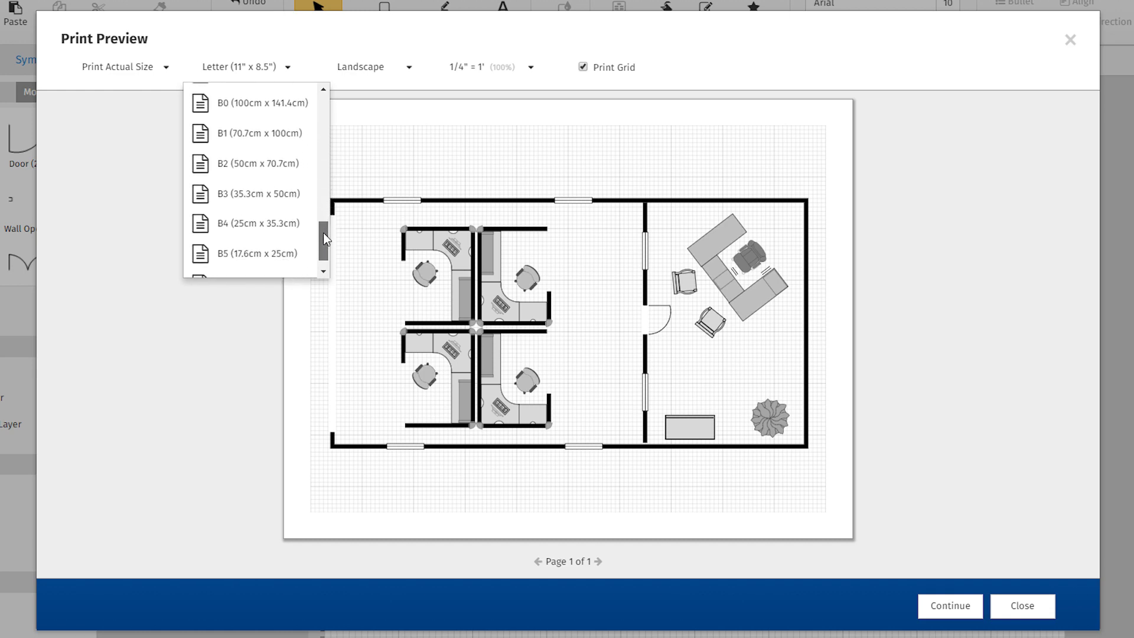
scroll("down", 3)
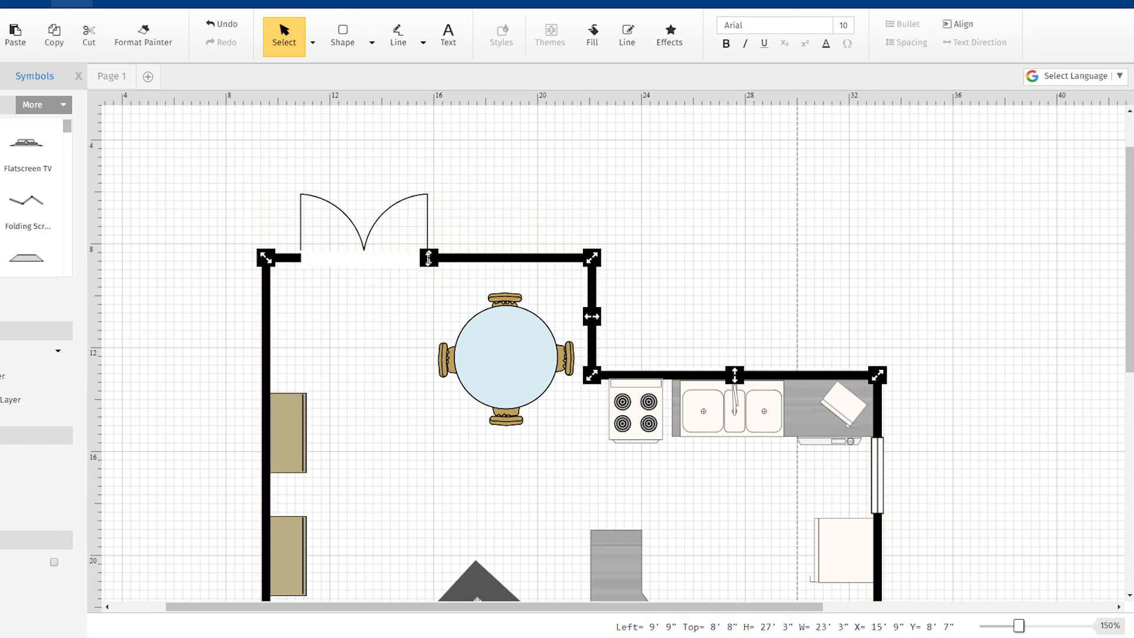
Drag a kitchen wall handle leftward to reshape the connected walls.
left_click_drag(265, 257, 148, 257)
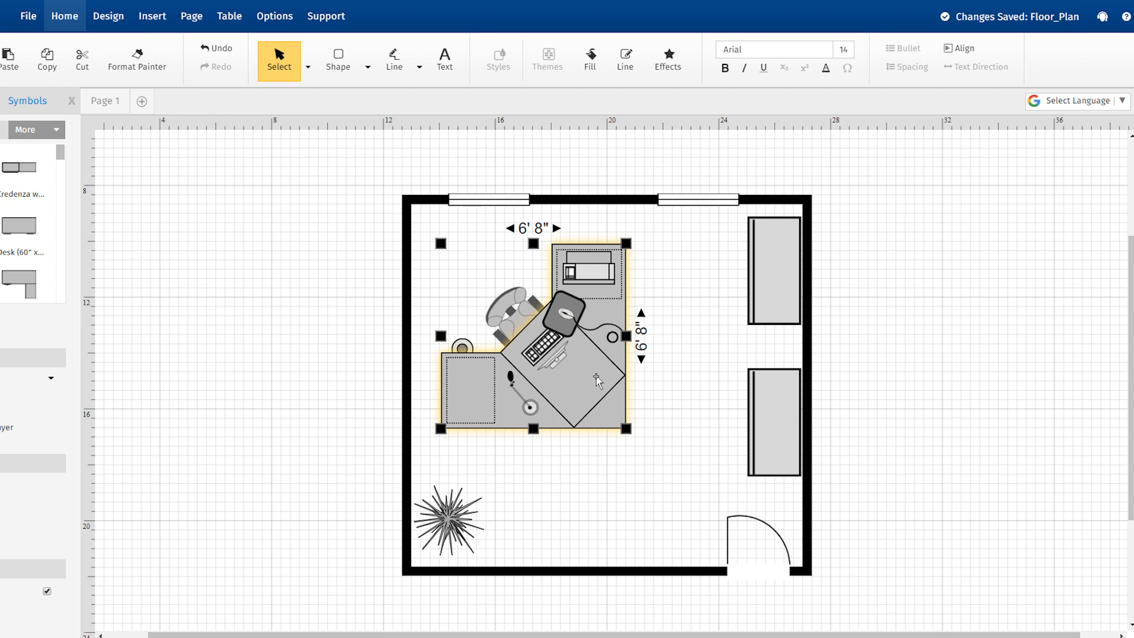
Enable Extension lines in the Design tab's Dimensions settings and apply.
left_click(108, 16)
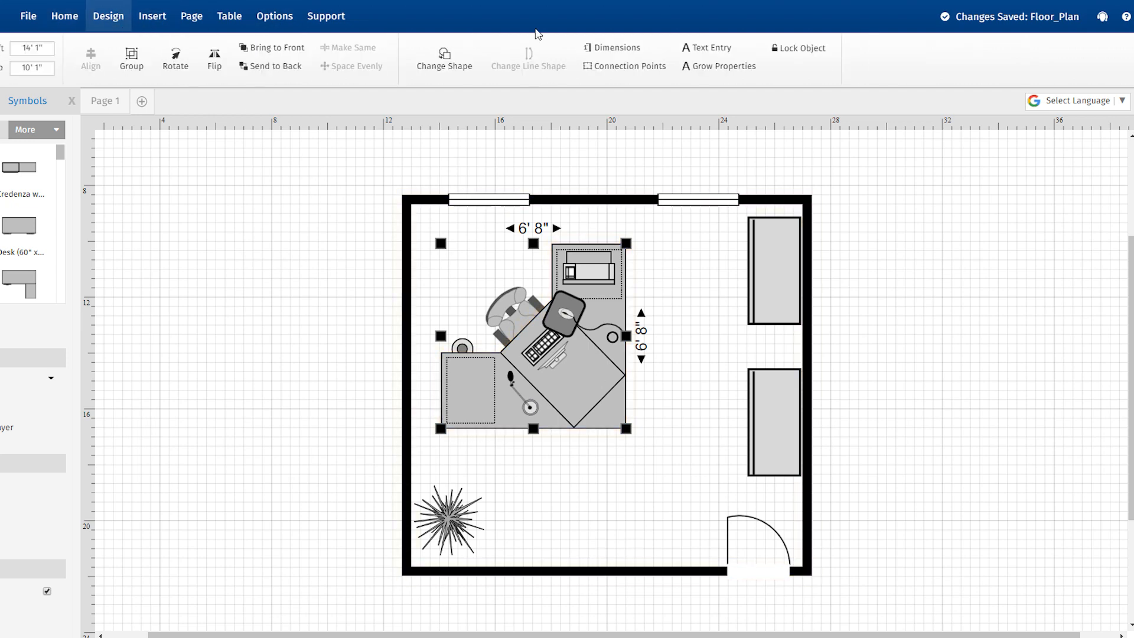
left_click(612, 48)
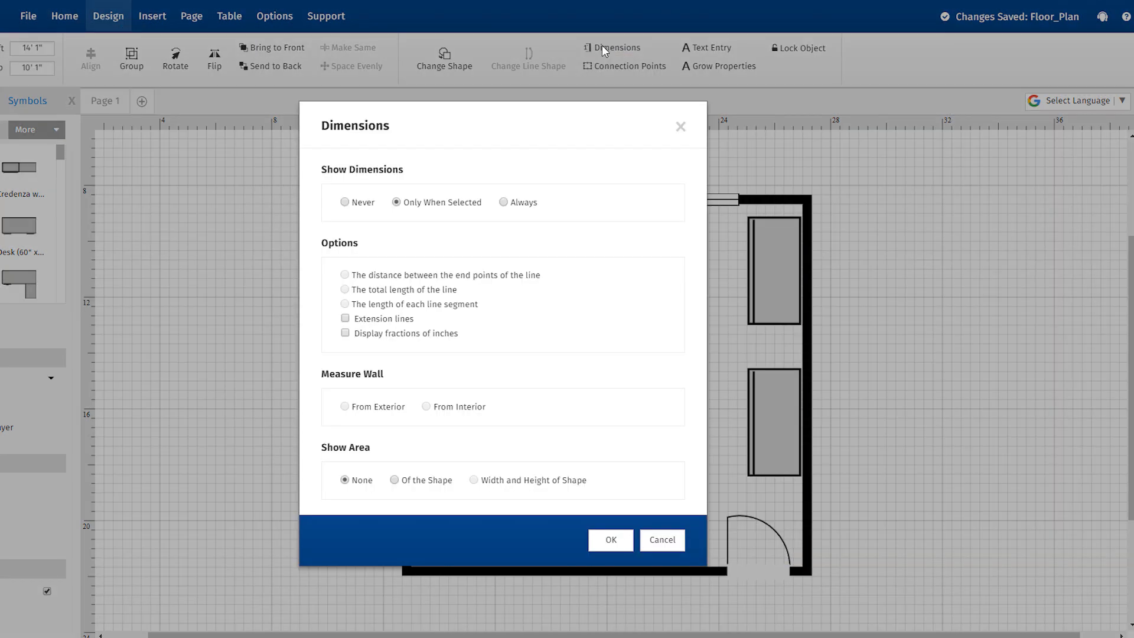
left_click(345, 319)
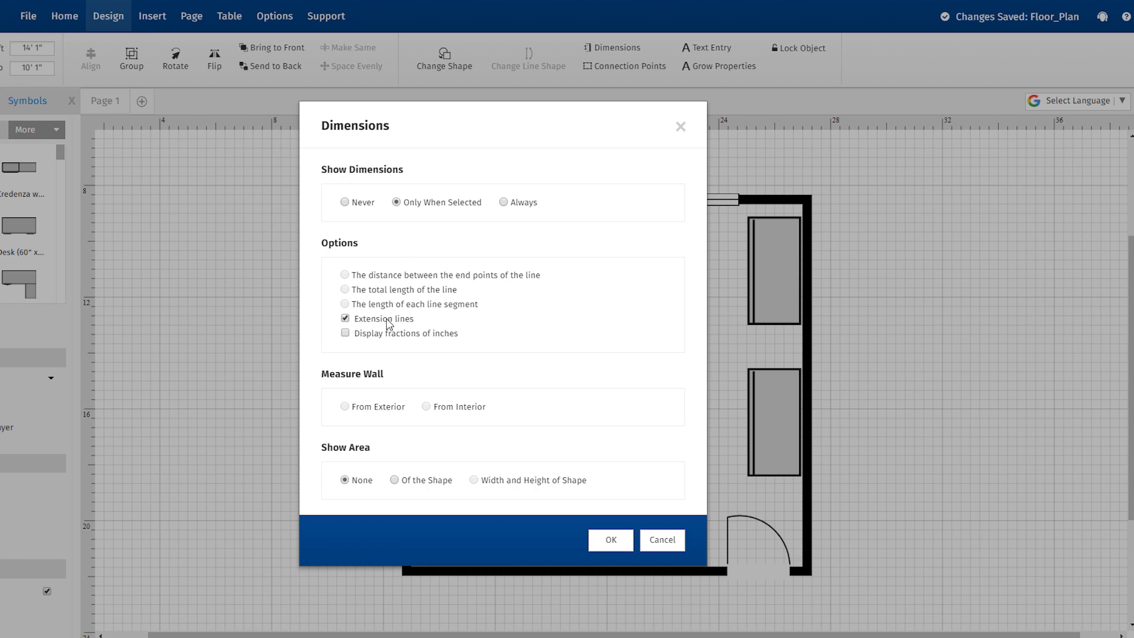
left_click(610, 540)
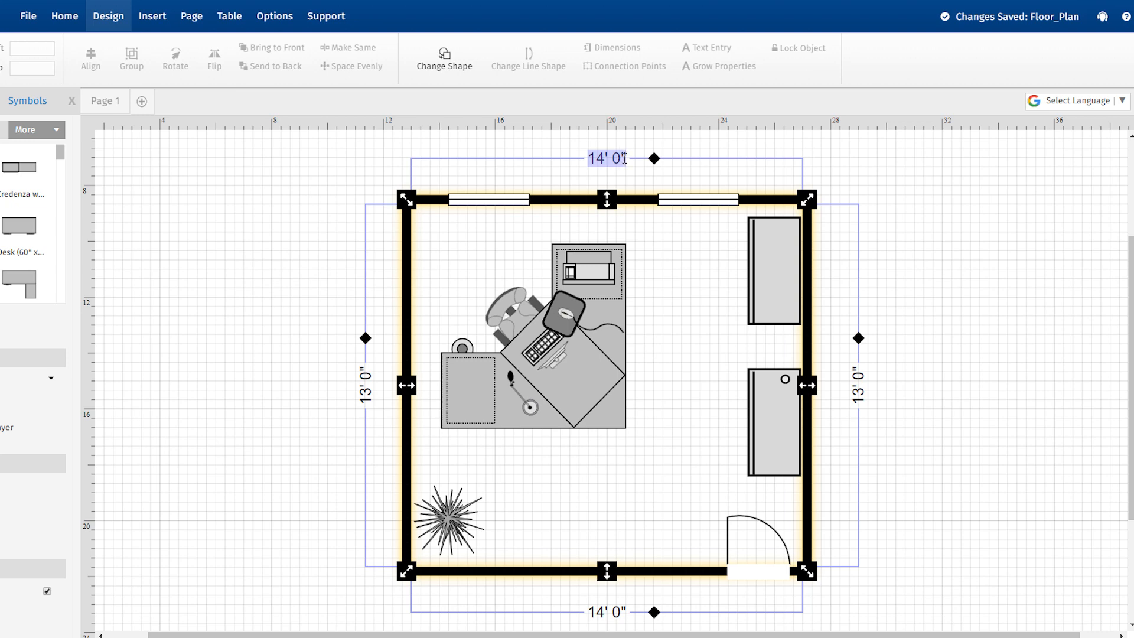
Return to the Home tab after viewing the 14' 0" by 13' 0" wall dimensions.
left_click(64, 16)
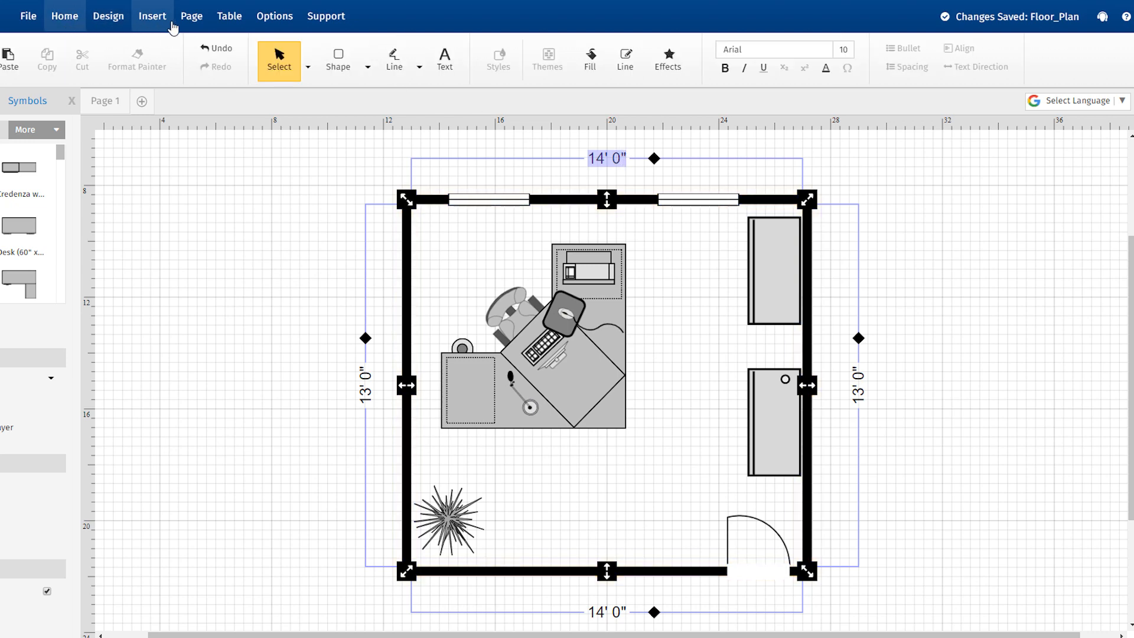
left_click(774, 49)
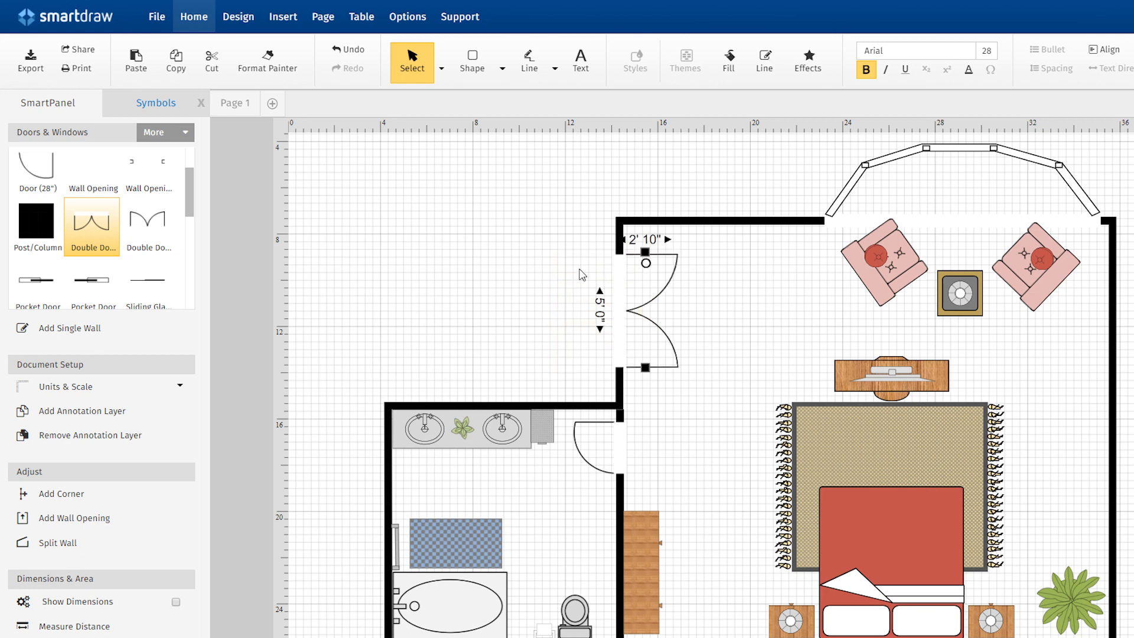
mouse_move(268, 54)
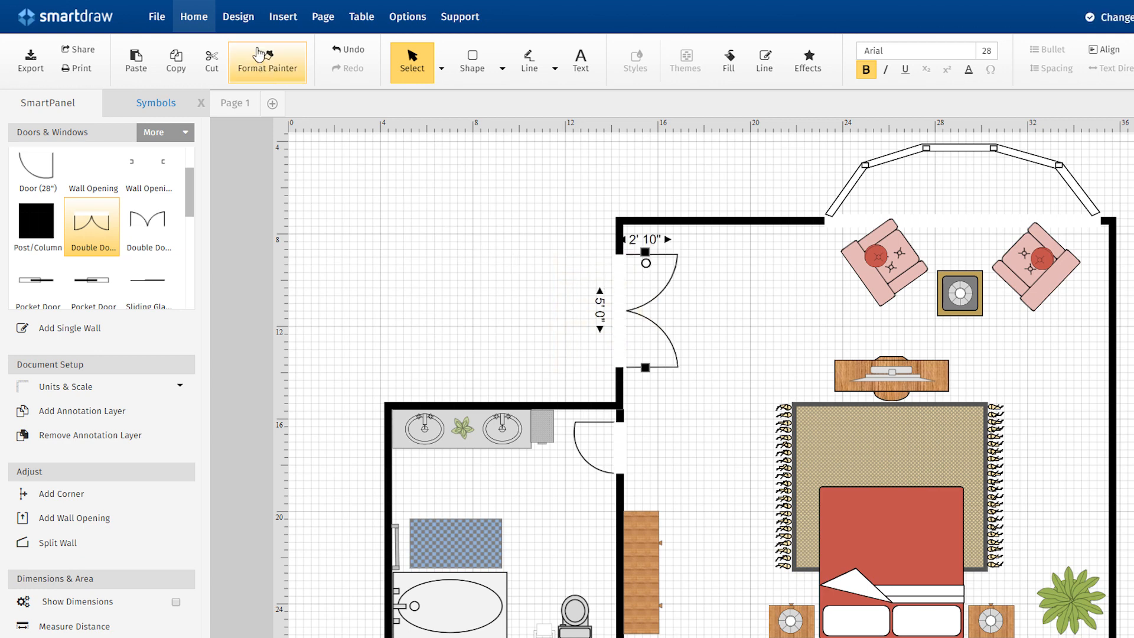
Flip the selected bedroom double door from the Design tab so it swings outward.
left_click(238, 17)
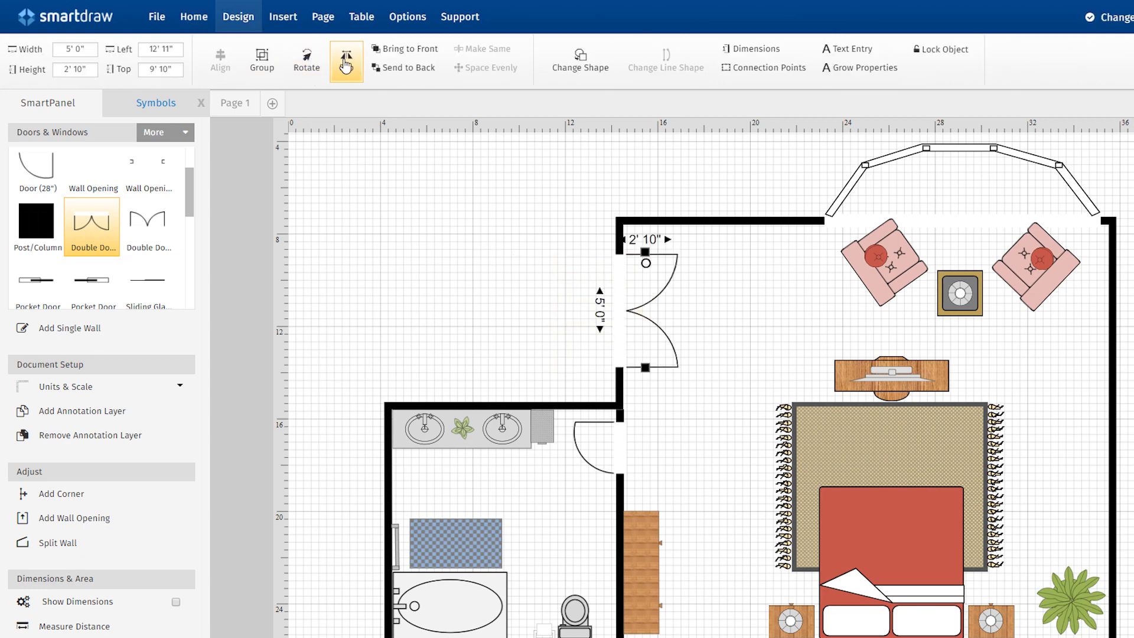
left_click(346, 60)
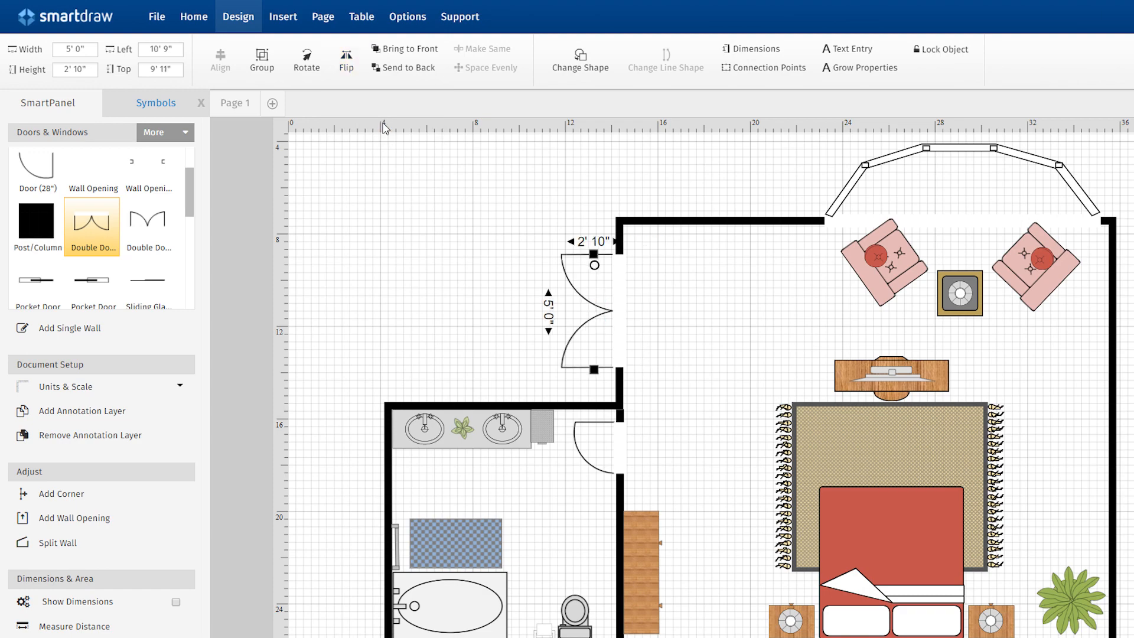